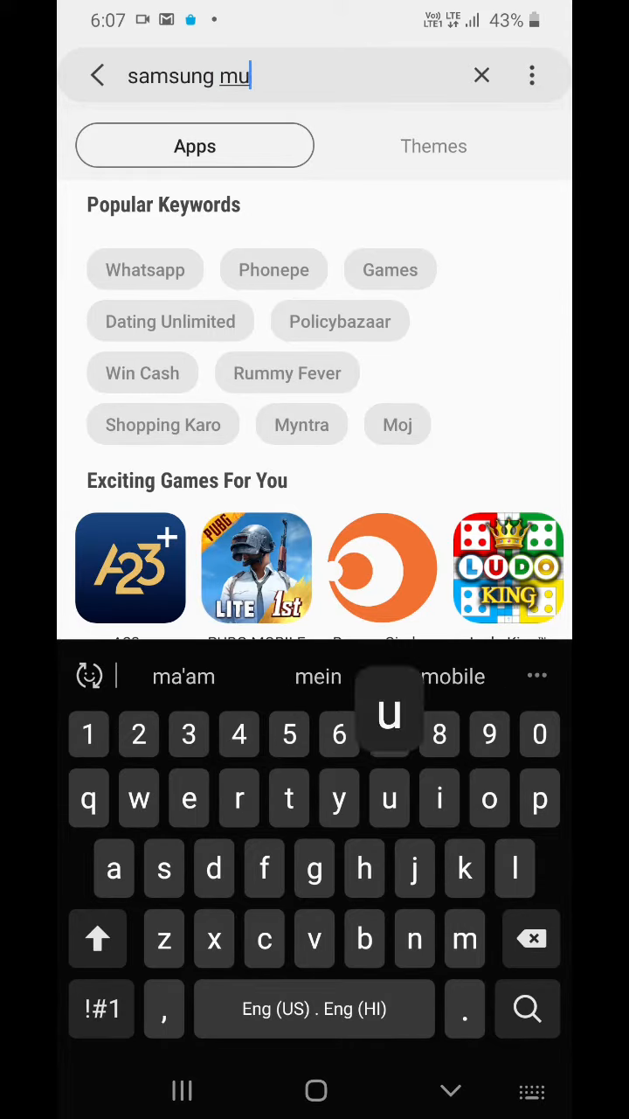
# Search 'samsung music' and open the Samsung Music store page from the results.
pyautogui.write('sic')
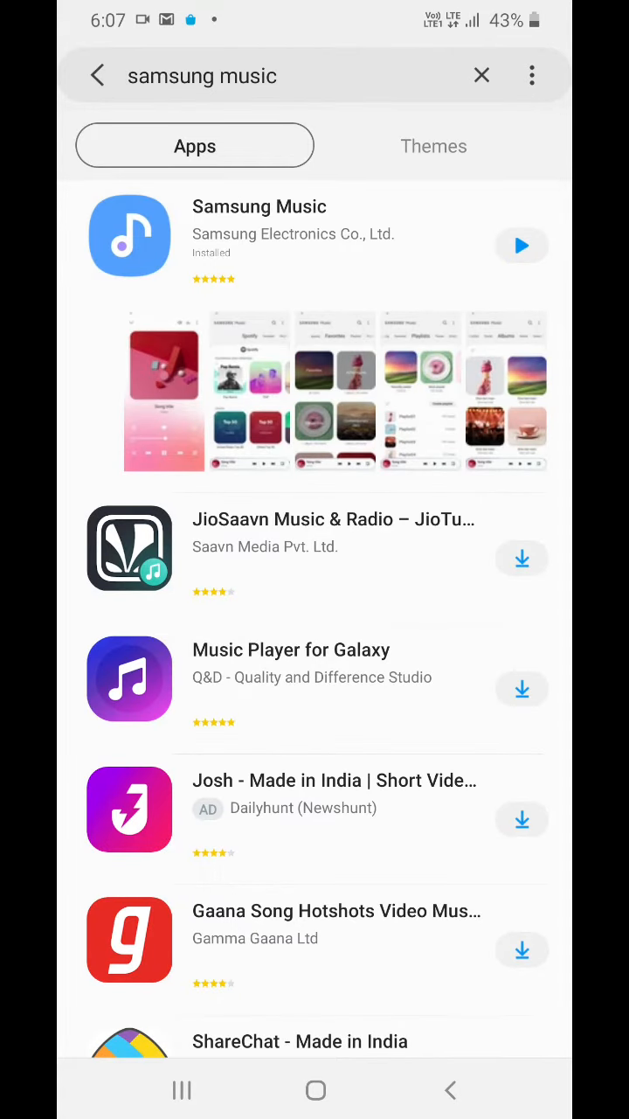
pyautogui.click(259, 206)
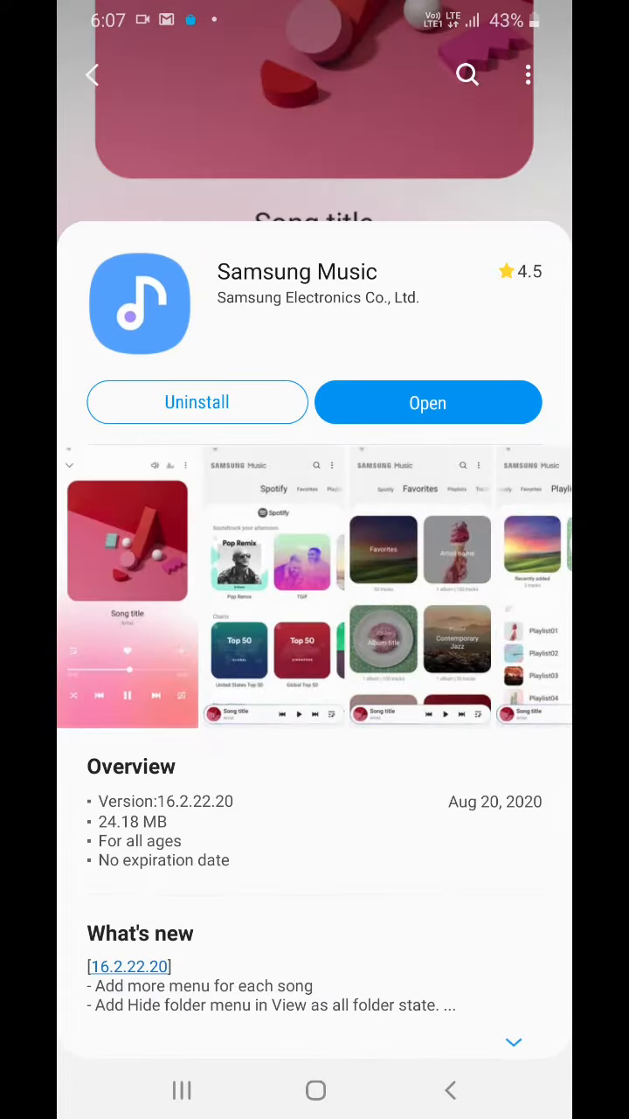
# Launch Samsung Music and show its Sound quality and effects settings via the three-dot menu.
pyautogui.click(427, 402)
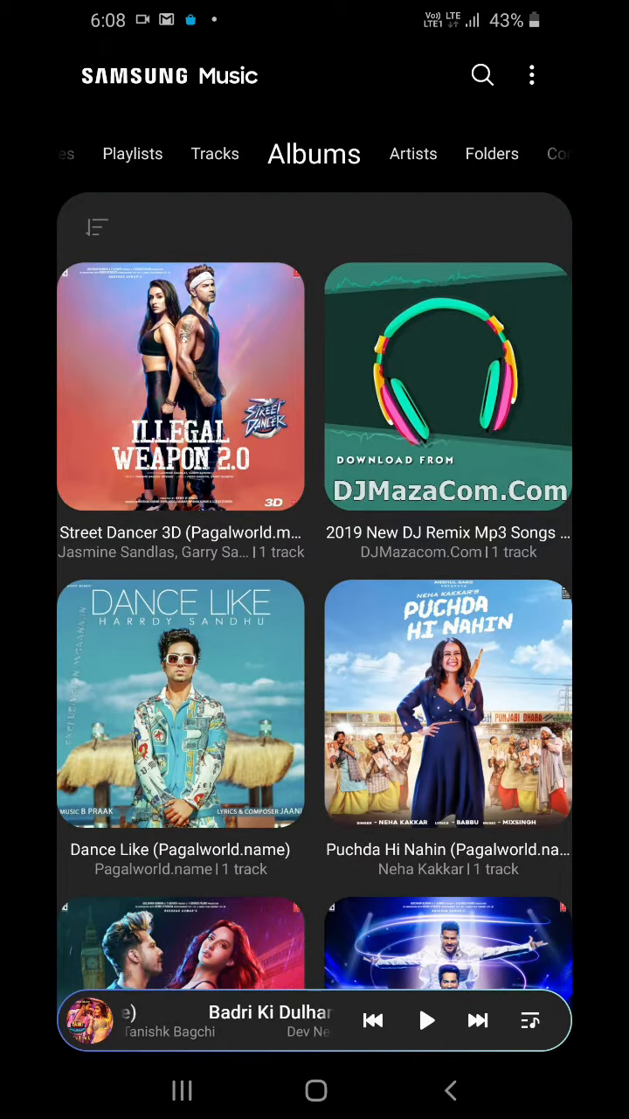
pyautogui.click(531, 75)
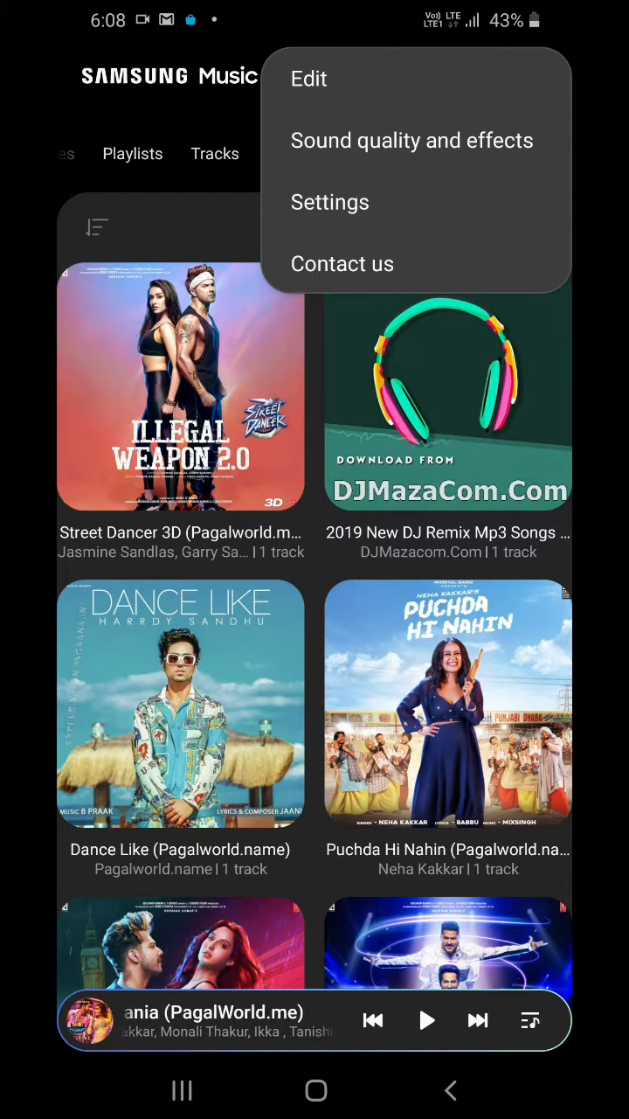
pyautogui.click(412, 140)
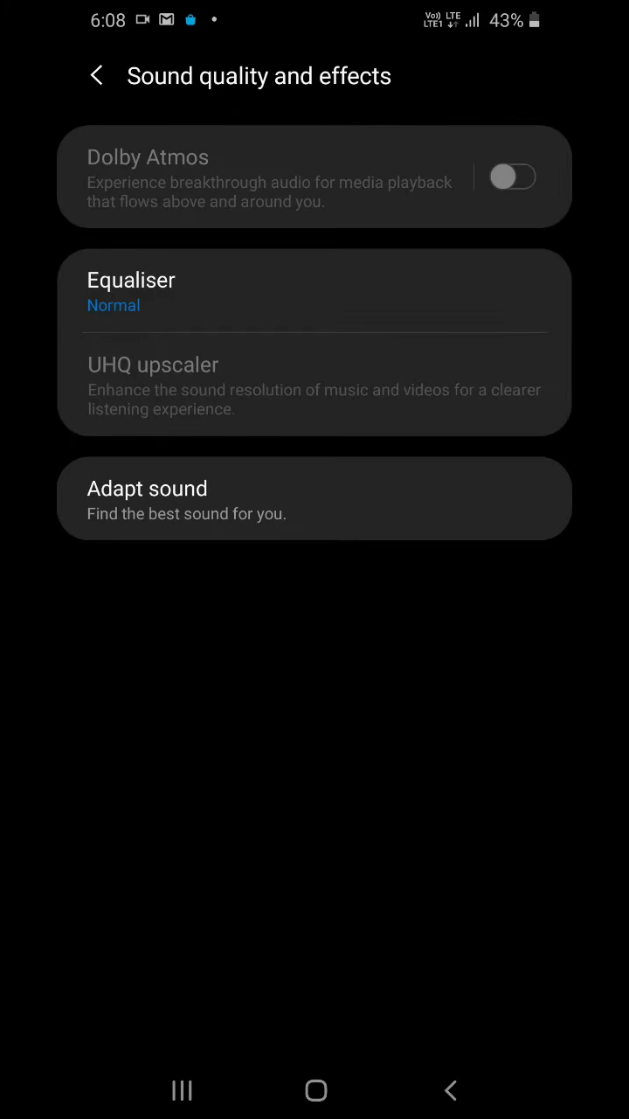